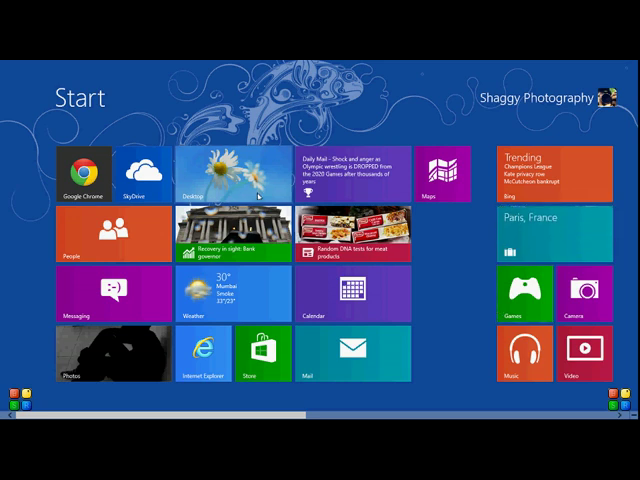
- Switch from the Start screen to the desktop, revisit Start, and land back on the desktop
{"action": "left_click", "coordinate": [208, 178]}
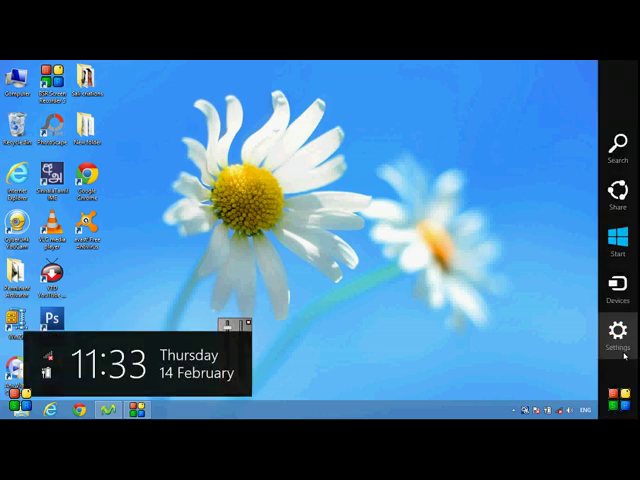
{"action": "left_click", "coordinate": [620, 330]}
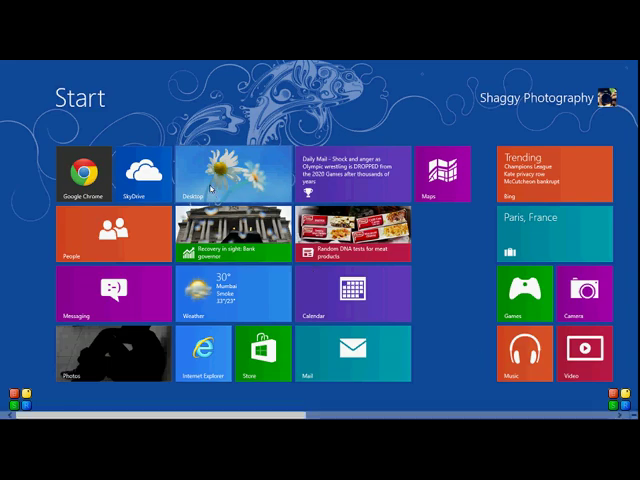
{"action": "left_click", "coordinate": [210, 172]}
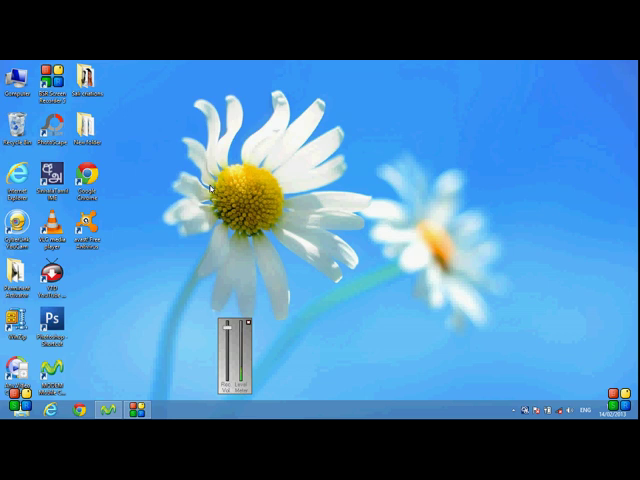
{"action": "mouse_move", "coordinate": [384, 238]}
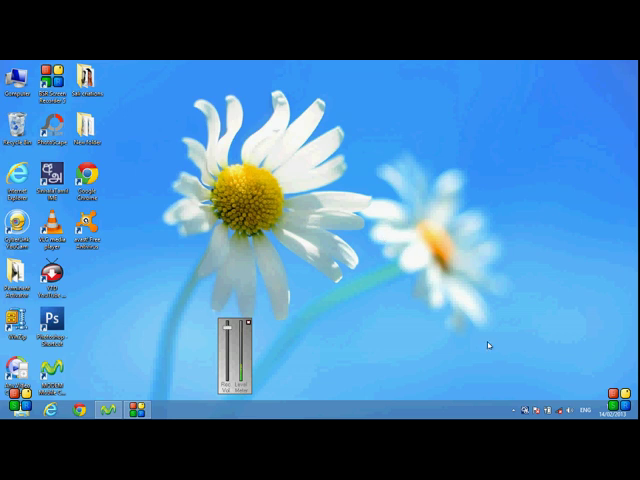
- Disable the Avast shields from the tray icon's avast! shields control menu
{"action": "left_click", "coordinate": [516, 412]}
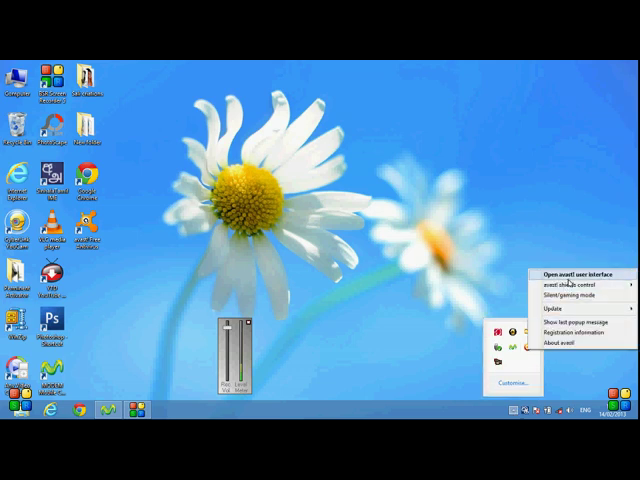
{"action": "left_click", "coordinate": [574, 292]}
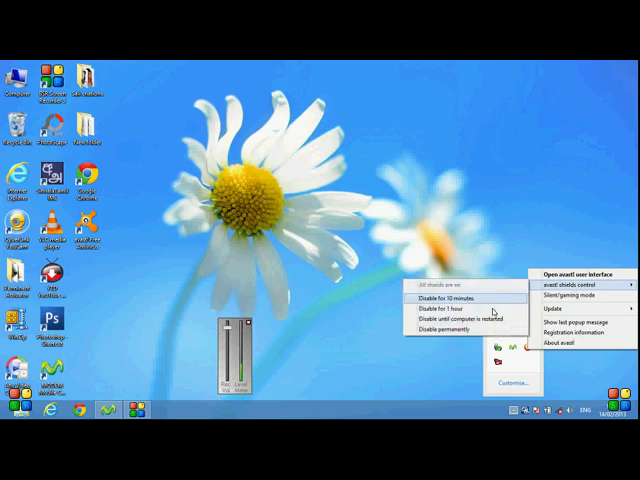
{"action": "left_click", "coordinate": [456, 320]}
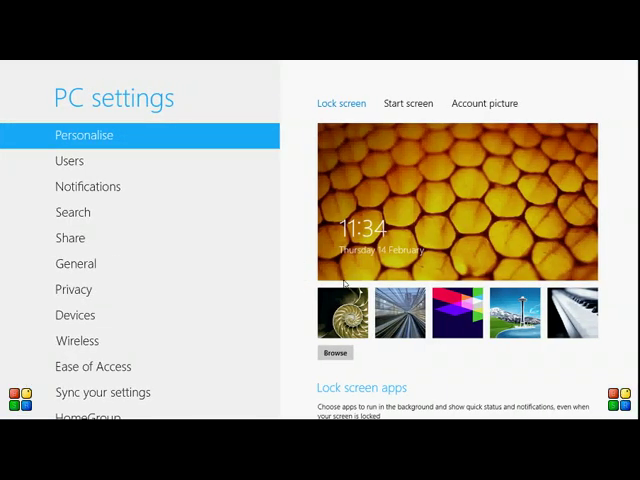
{"action": "left_click", "coordinate": [88, 186]}
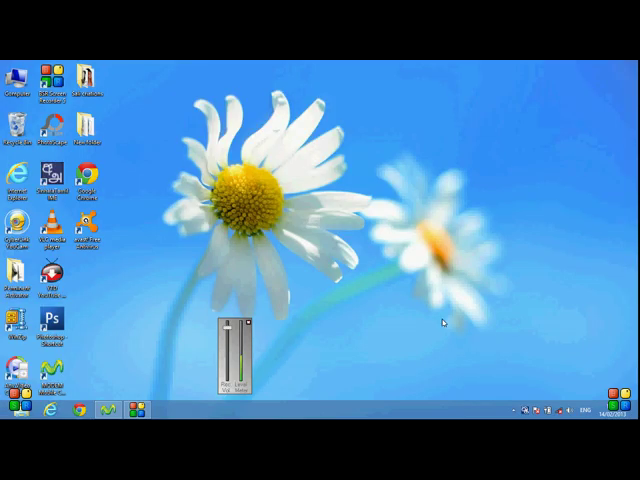
- Dismiss the charms, refresh the desktop via its context menu, and reveal the hidden tray icons
{"action": "left_click", "coordinate": [512, 410]}
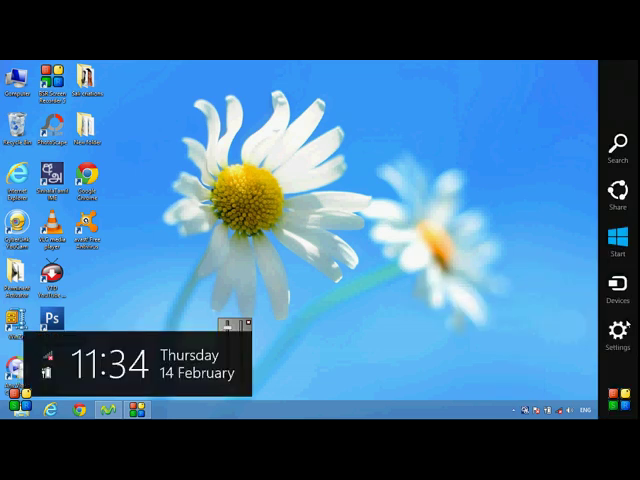
{"action": "left_click", "coordinate": [618, 336]}
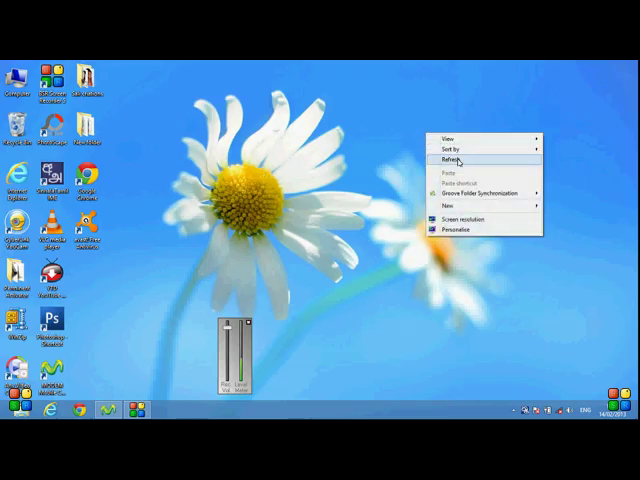
{"action": "left_click", "coordinate": [448, 160]}
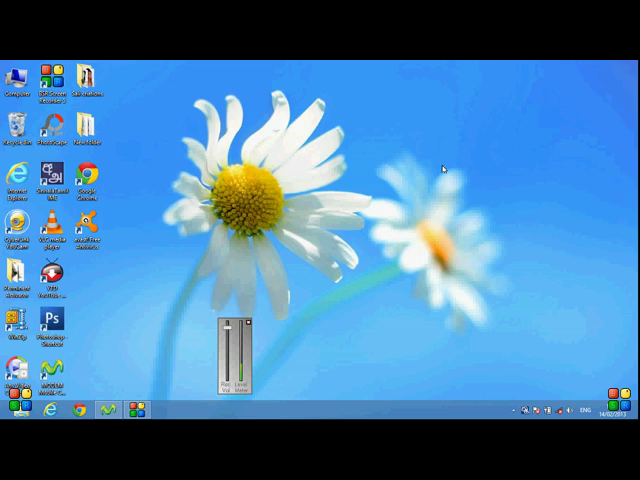
{"action": "left_click", "coordinate": [512, 408]}
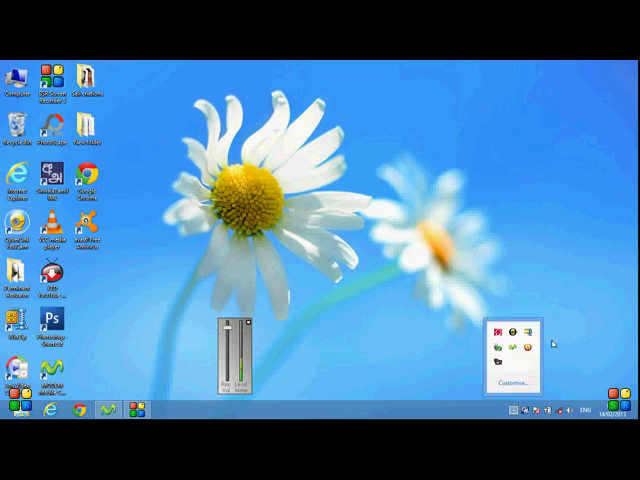